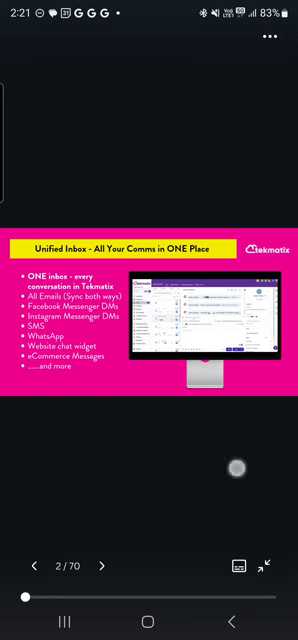
# - Page forward past the CRM Business Card Scanner slide to the Turn On an AI Assistant Bot slide
pyautogui.click(104, 564)
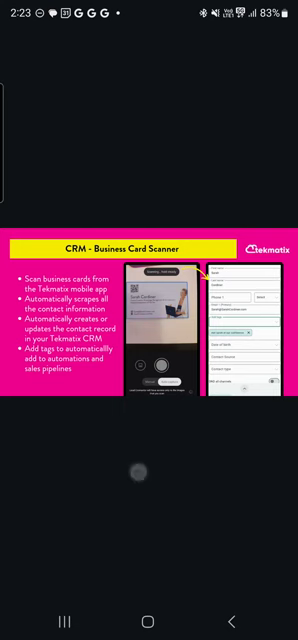
pyautogui.hscroll(-3)
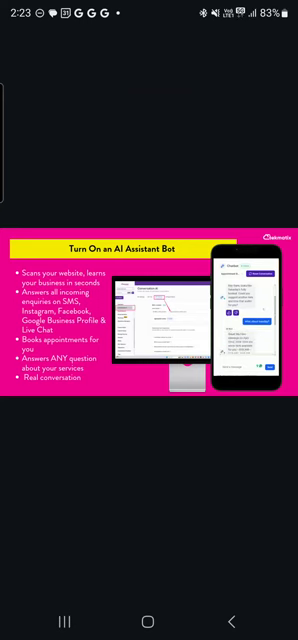